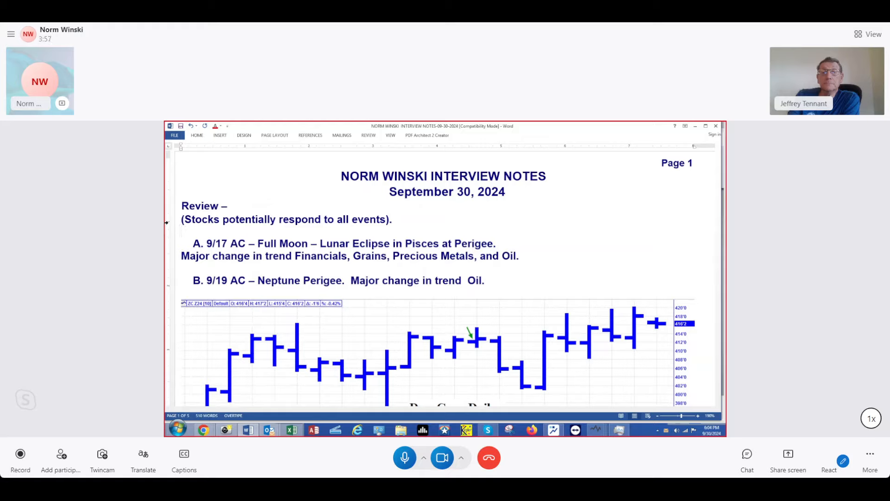
scroll("down", 3)
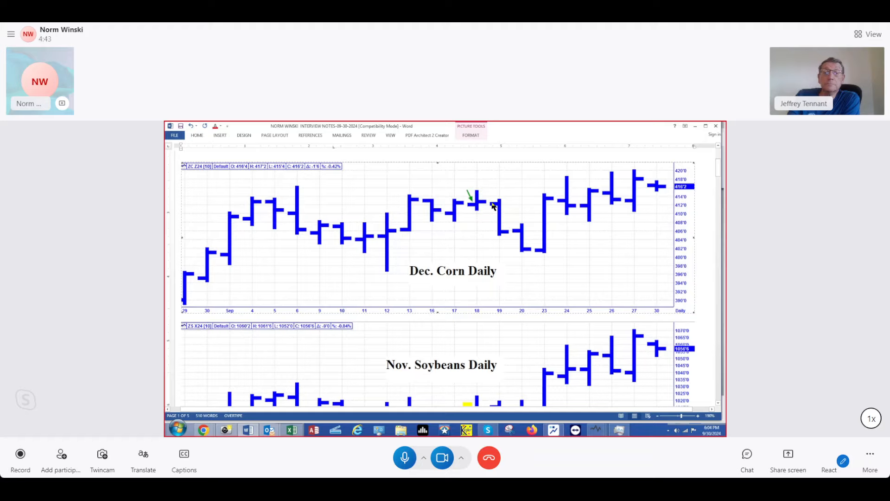
scroll("down", 3)
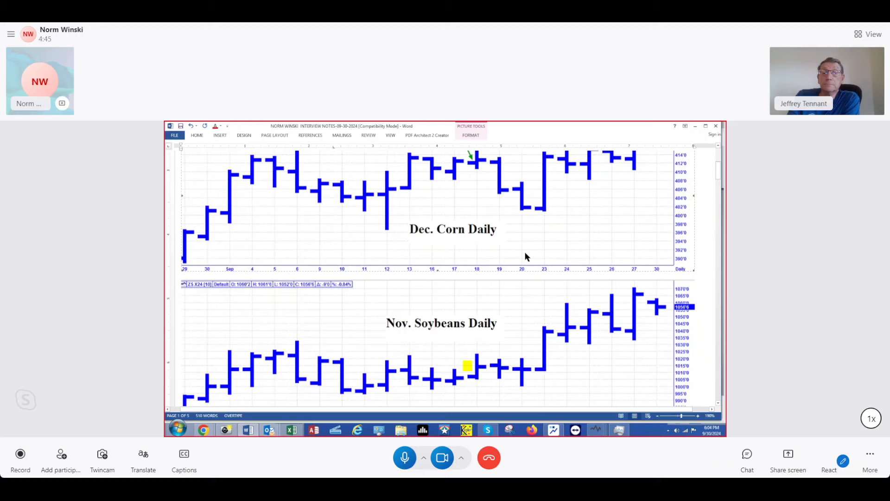
scroll("down", 3)
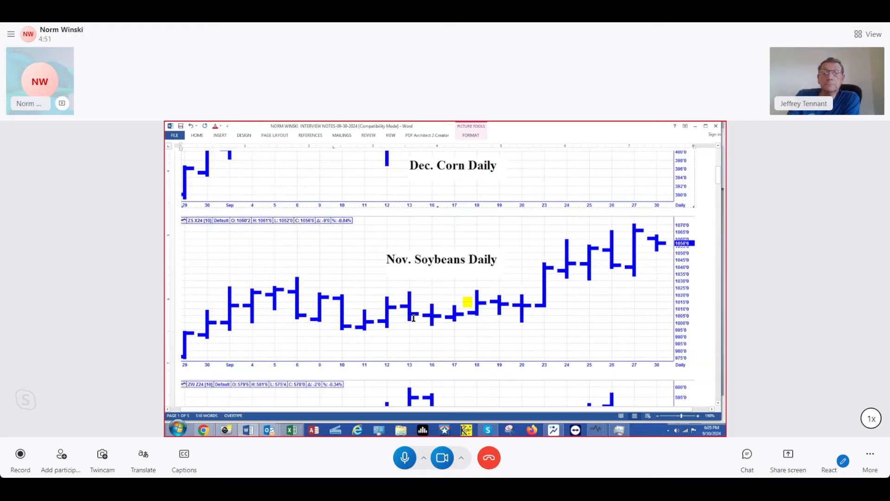
mouse_move(510, 302)
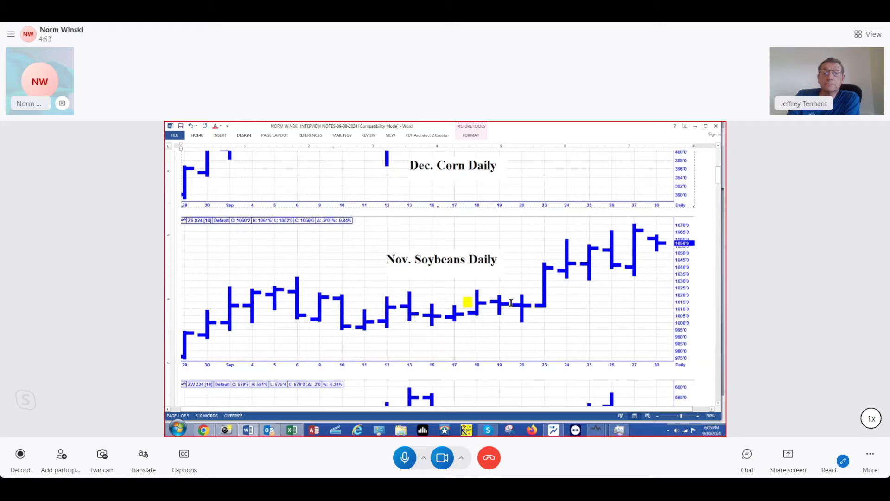
scroll("down", 3)
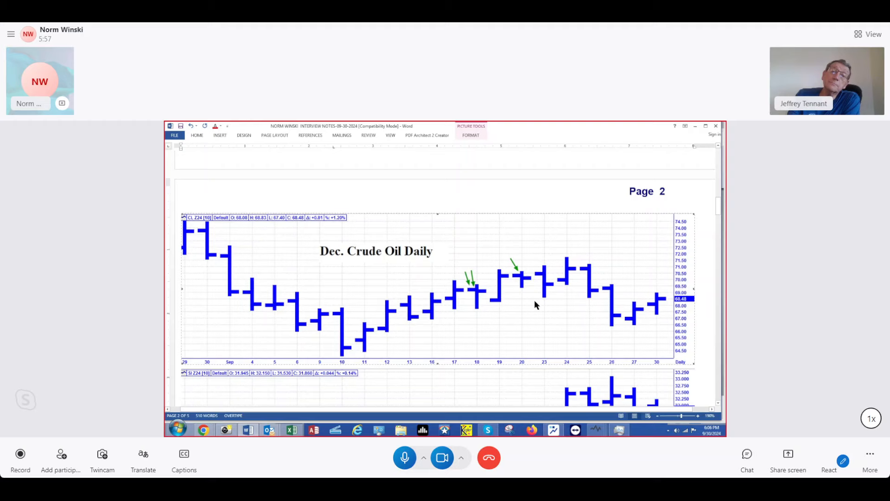
scroll("down", 3)
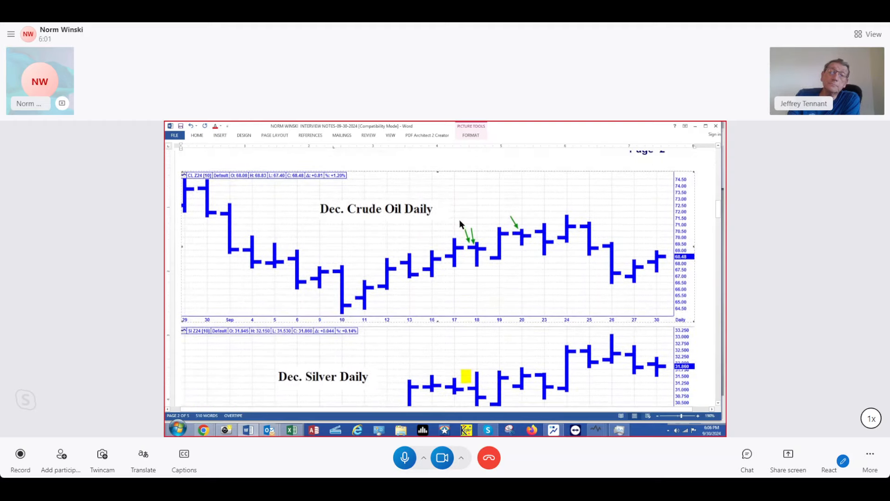
scroll("down", 3)
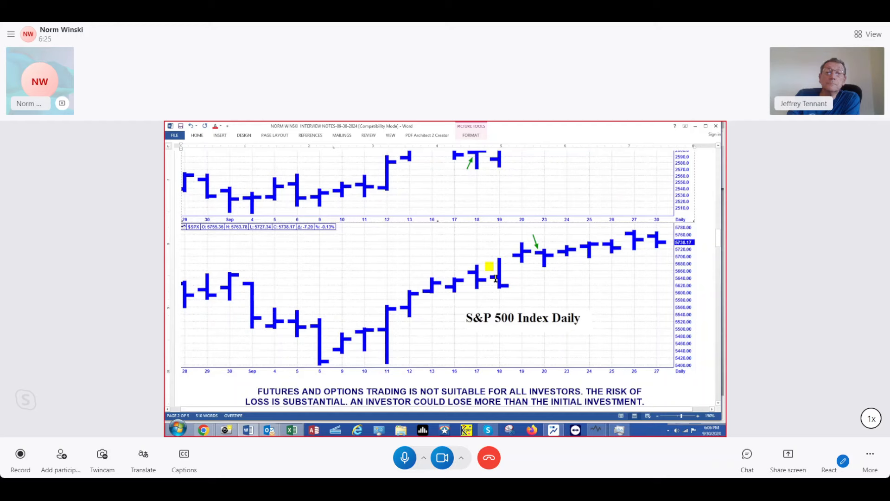
scroll("down", 3)
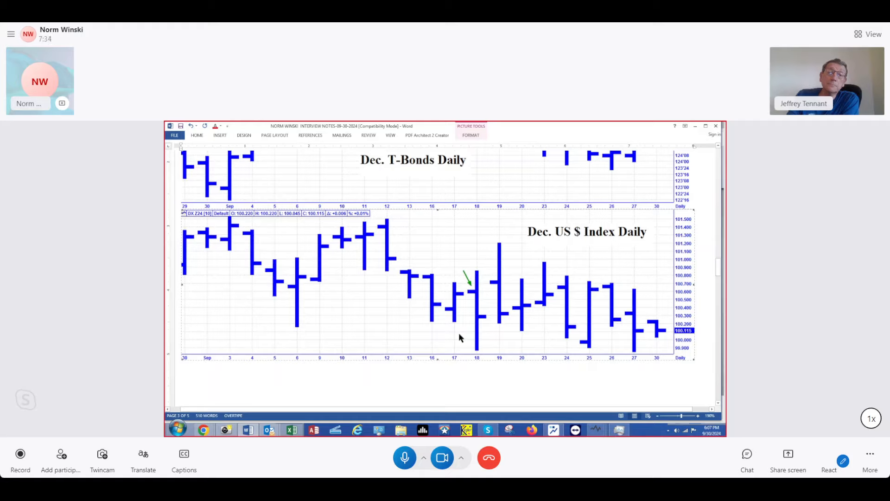
mouse_move(479, 349)
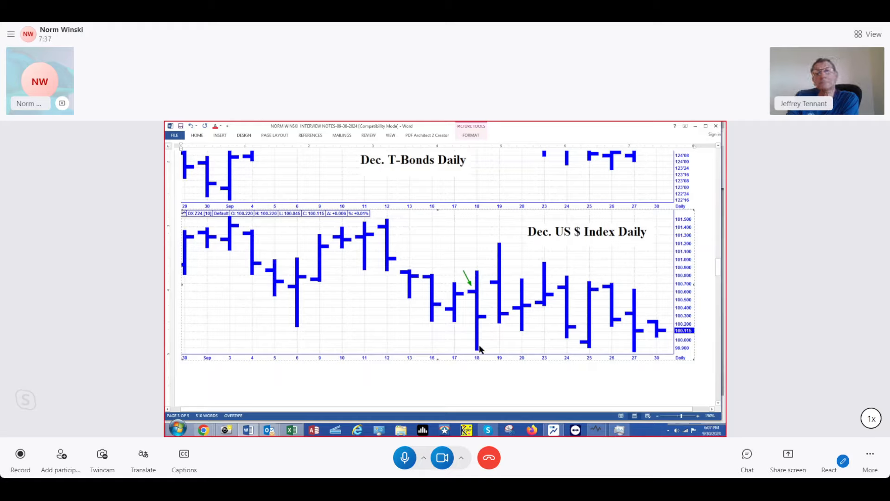
scroll("down", 3)
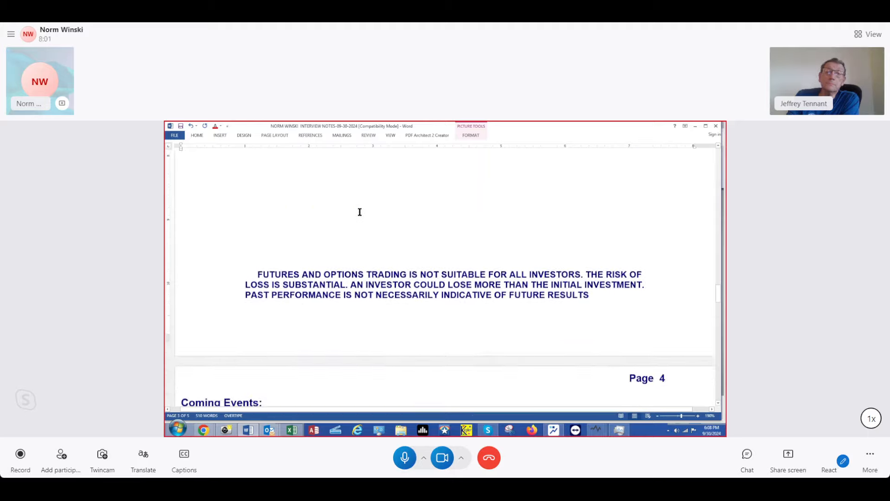
scroll("down", 3)
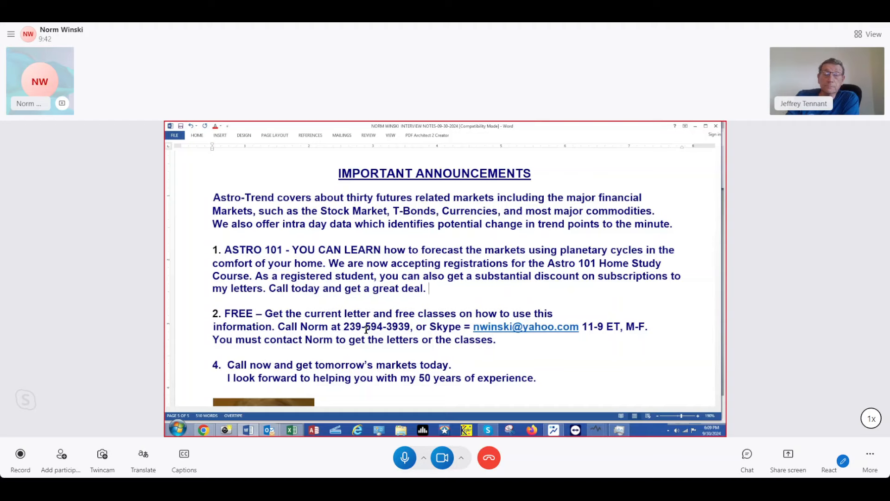